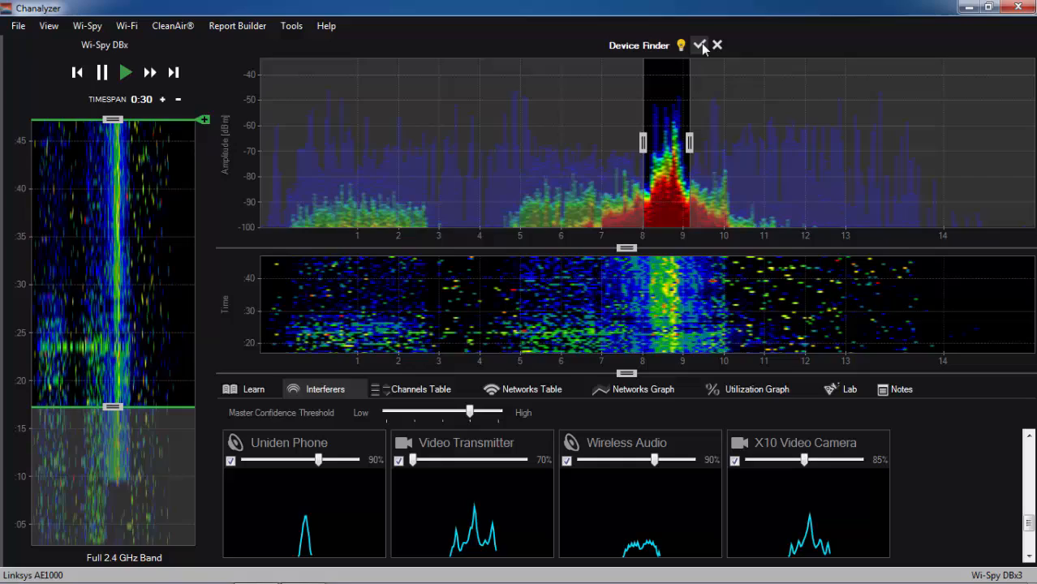
Step: Confirm the frequency slice around channels 8–9 to start Device Finder tracking
click(699, 45)
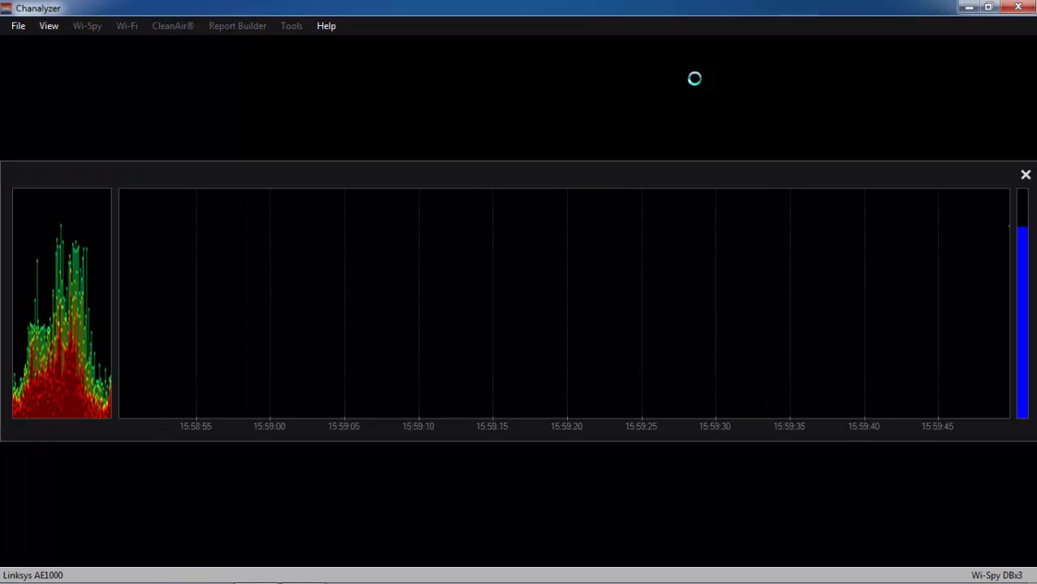